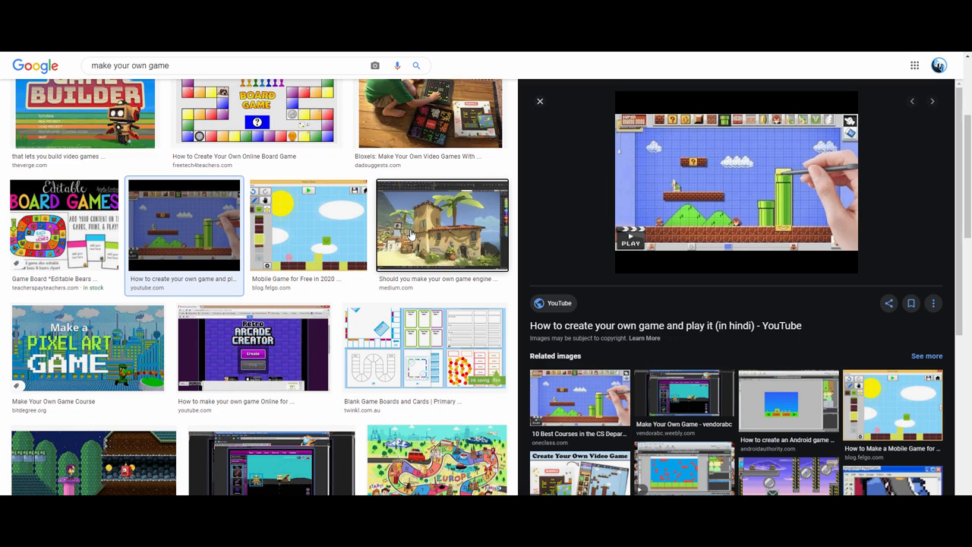
- Enter play mode so the sci-fi spaceship hangar scene runs in the Game view
left_click(441, 225)
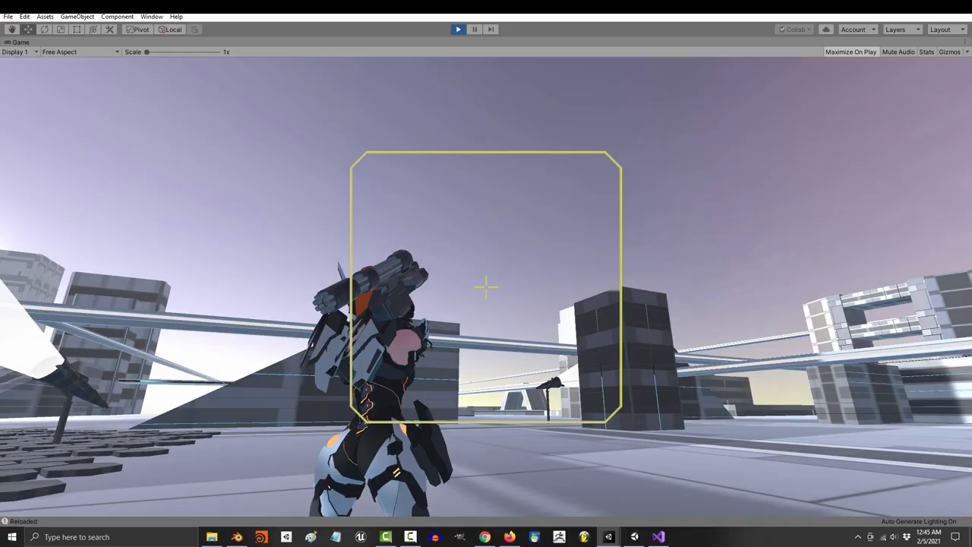
left_click(457, 29)
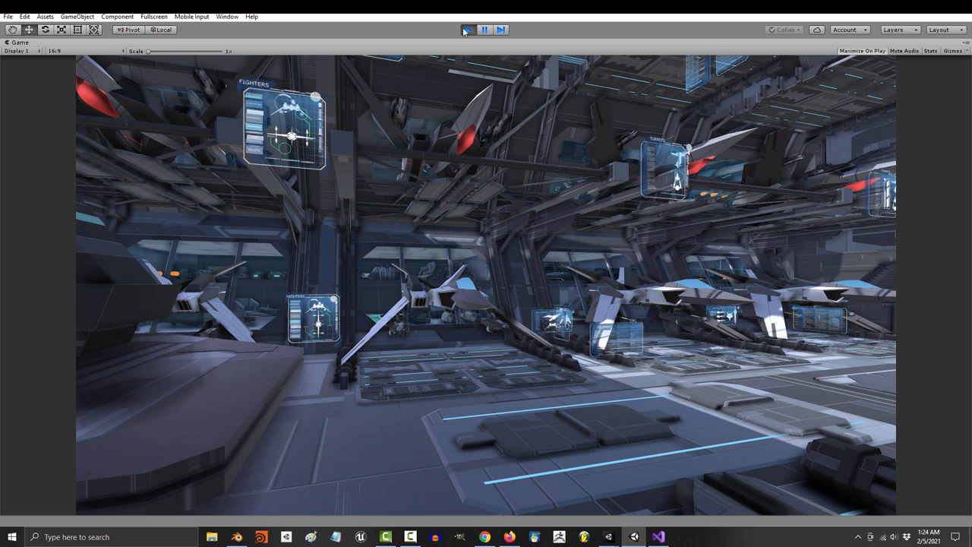